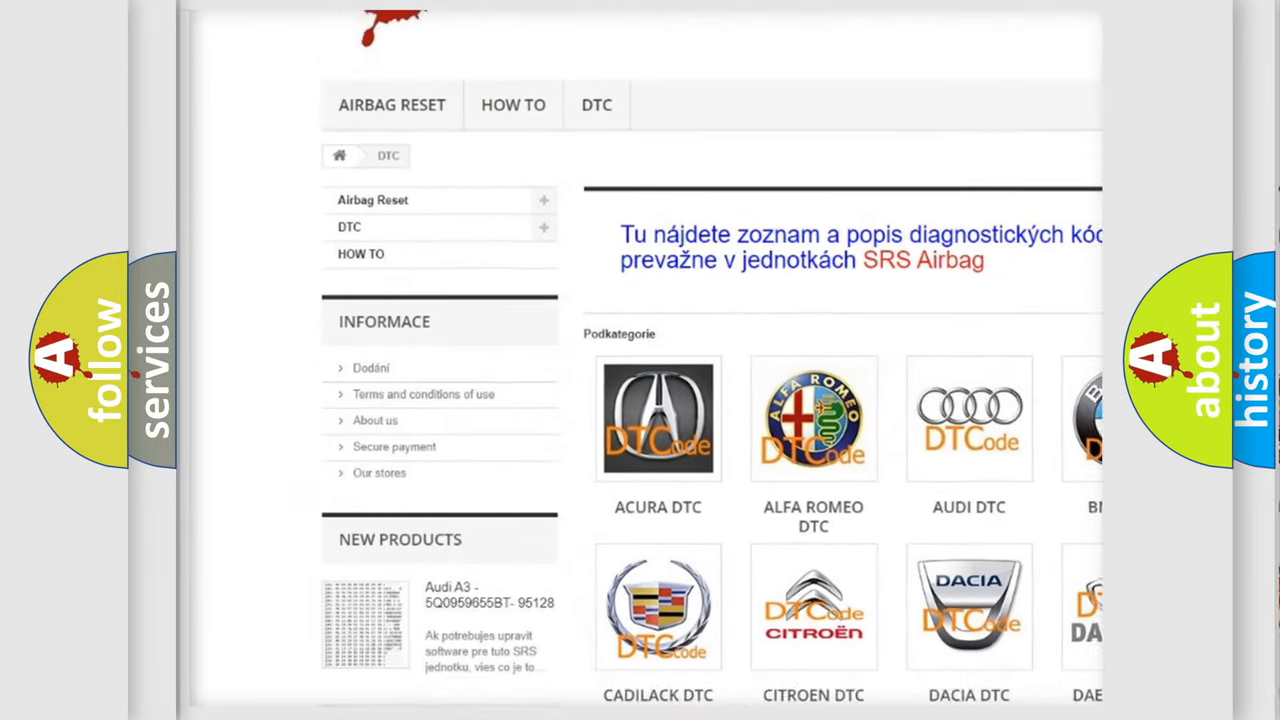
Scroll past the DTC brand logos down to the B13xx–B1B40 diagnostic code list.
{"action": "scroll", "scroll_direction": "down", "scroll_amount": 3}
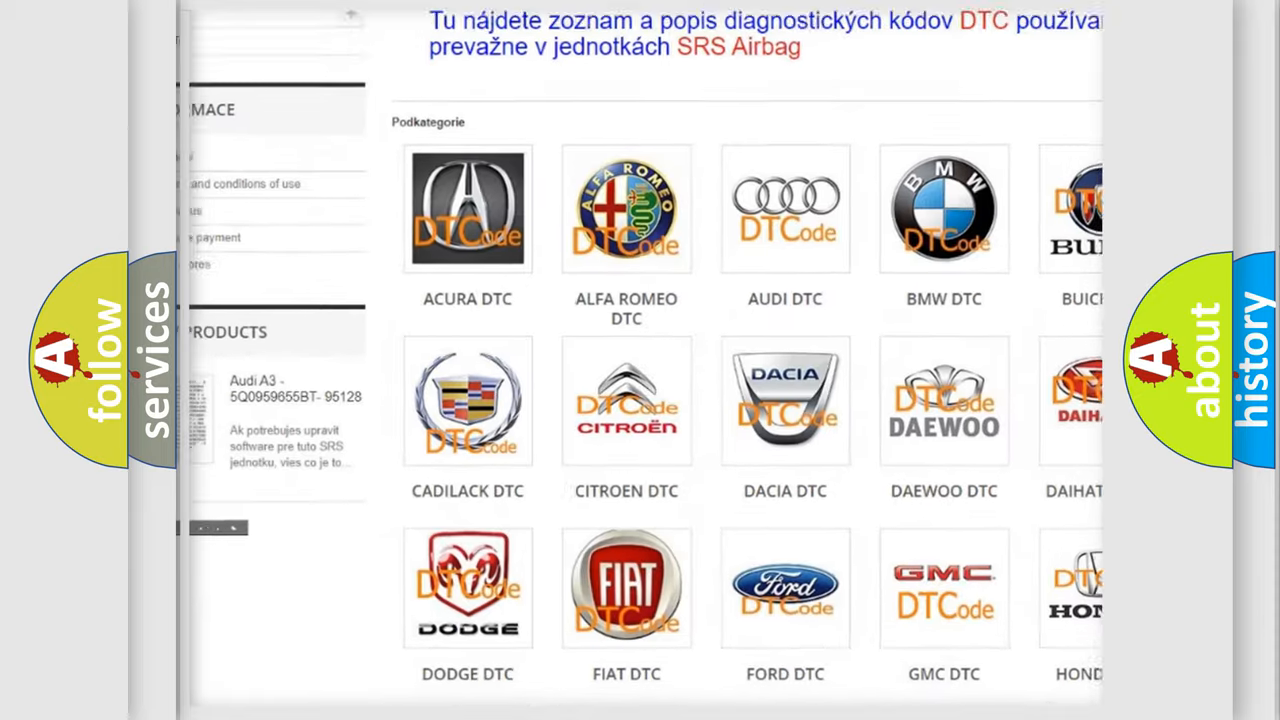
{"action": "scroll", "scroll_direction": "down", "scroll_amount": 3}
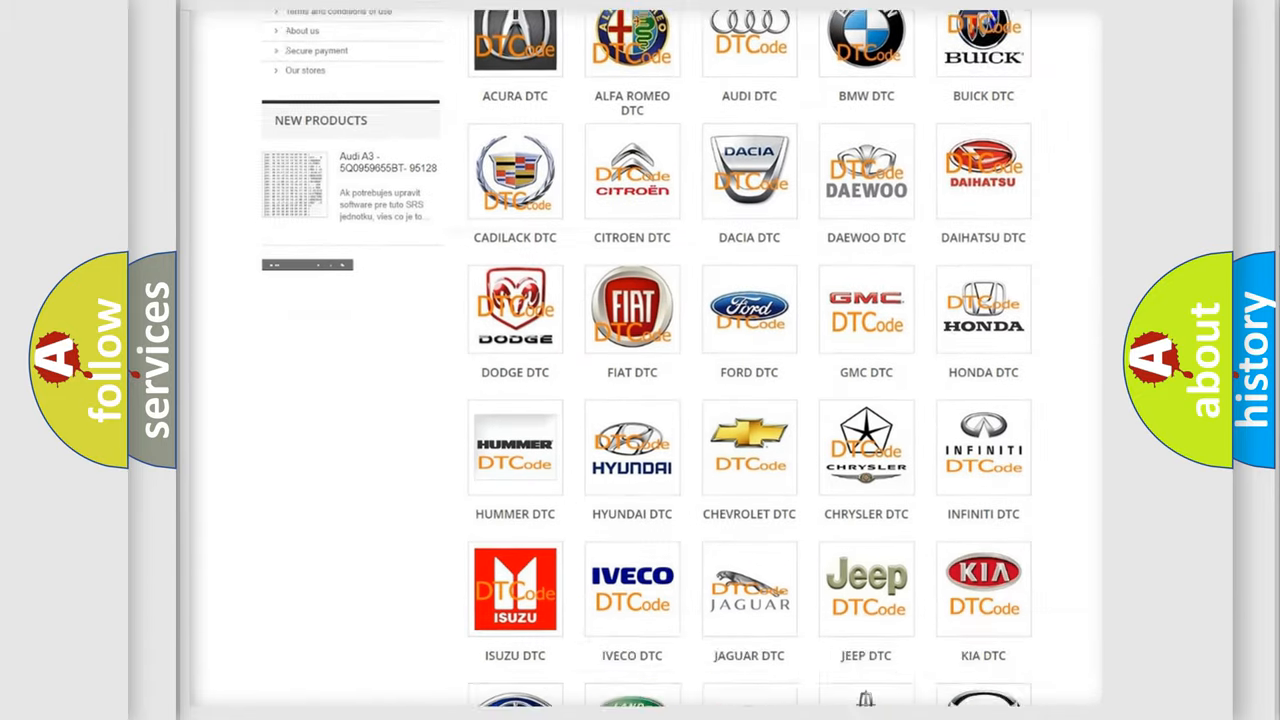
{"action": "scroll", "scroll_direction": "down", "scroll_amount": 3}
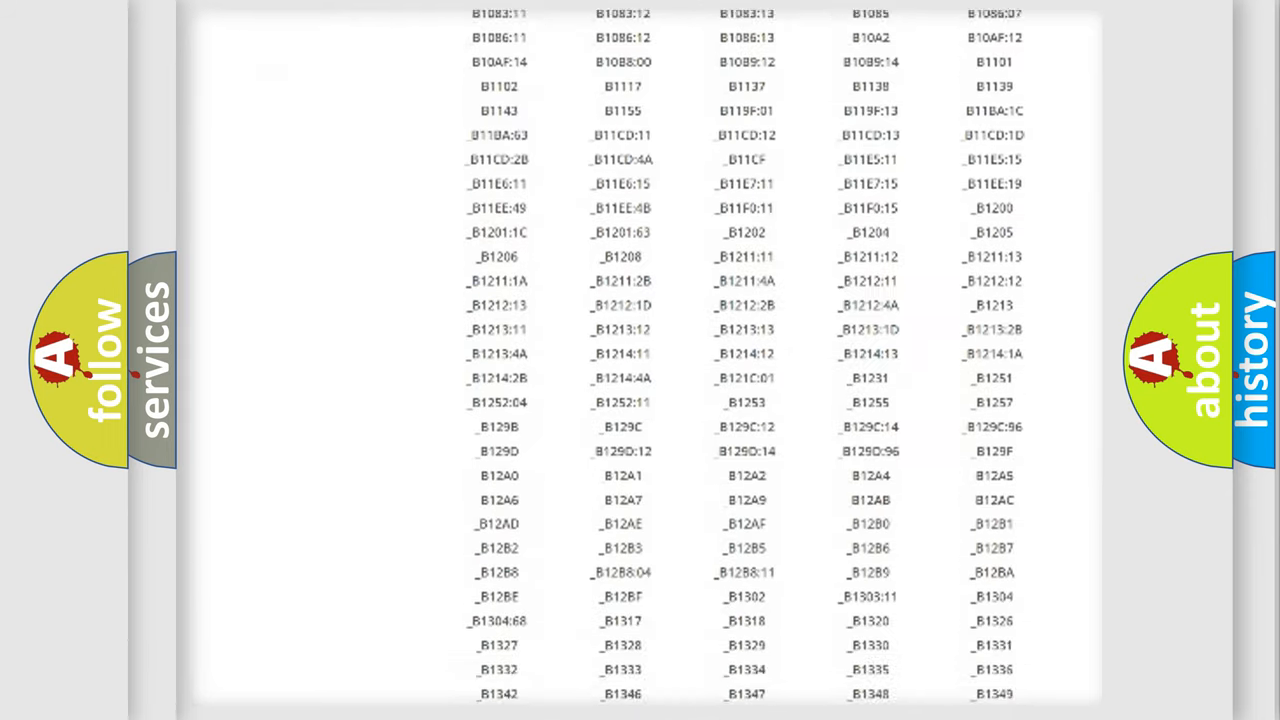
{"action": "scroll", "scroll_direction": "down", "scroll_amount": 3}
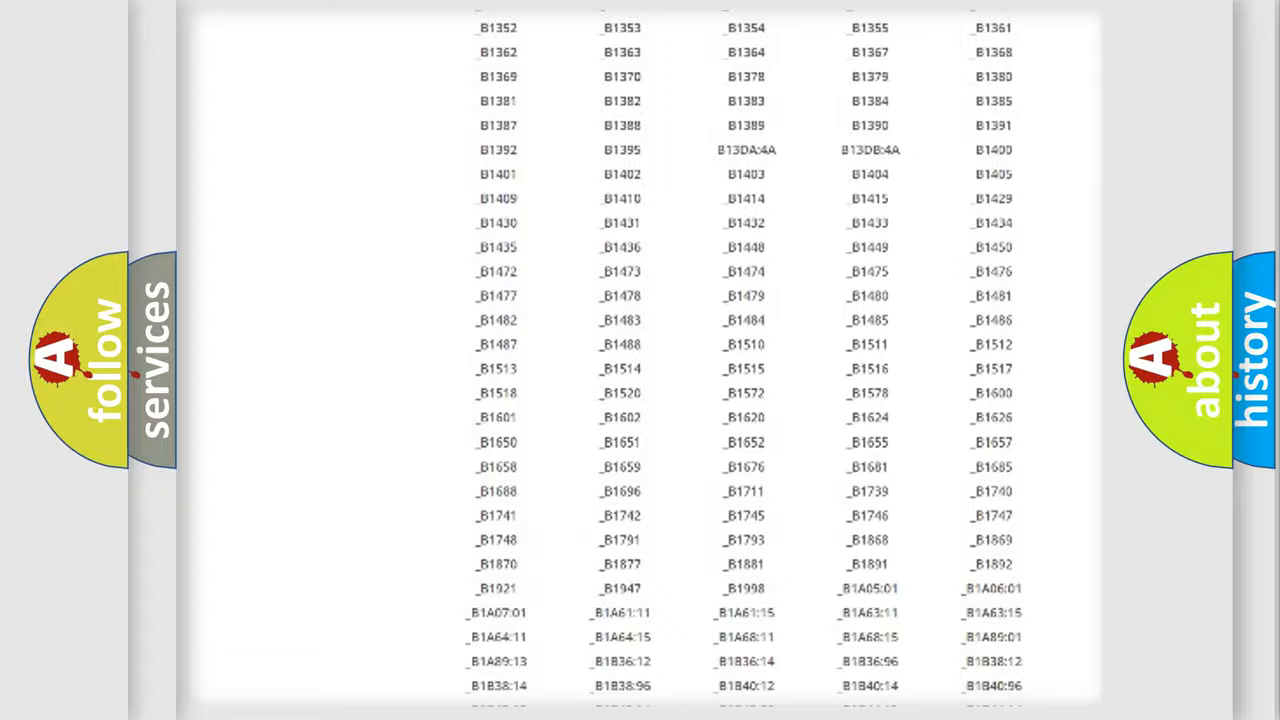
{"action": "scroll", "scroll_direction": "up", "scroll_amount": 3}
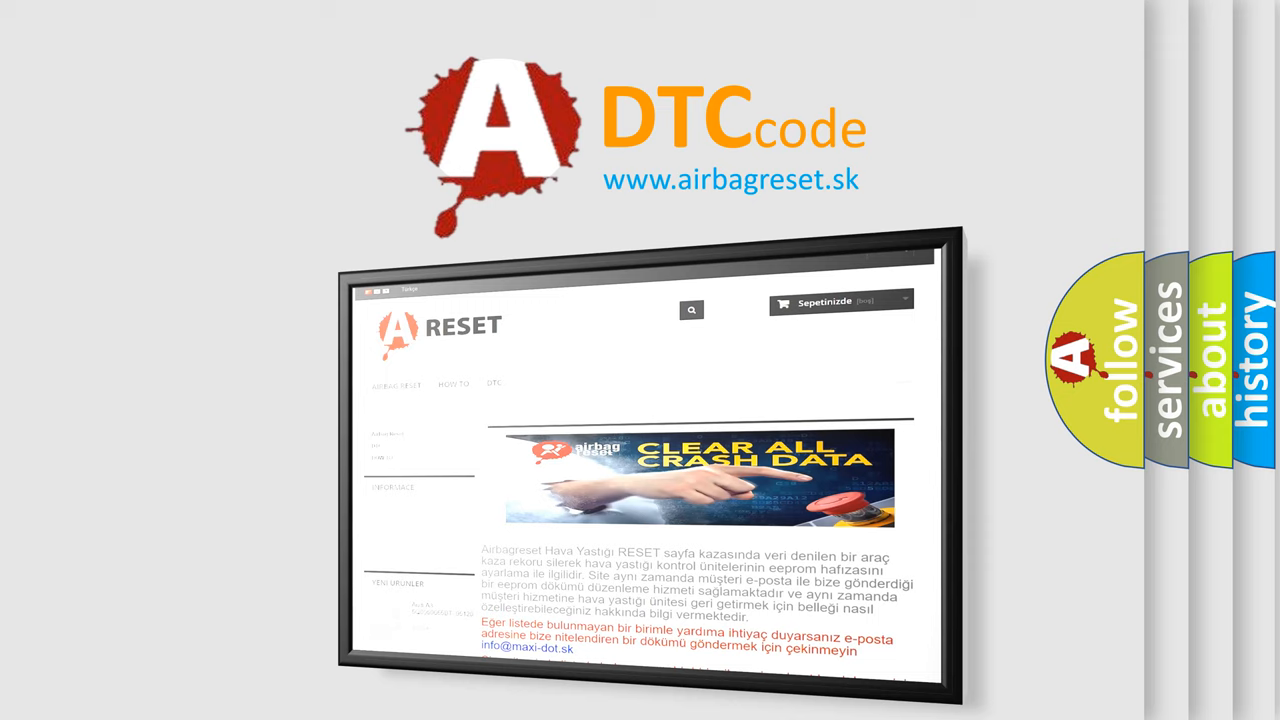
Switch the home page language from Turkish to Russian in the top-bar selector.
{"action": "left_click", "coordinate": [400, 291]}
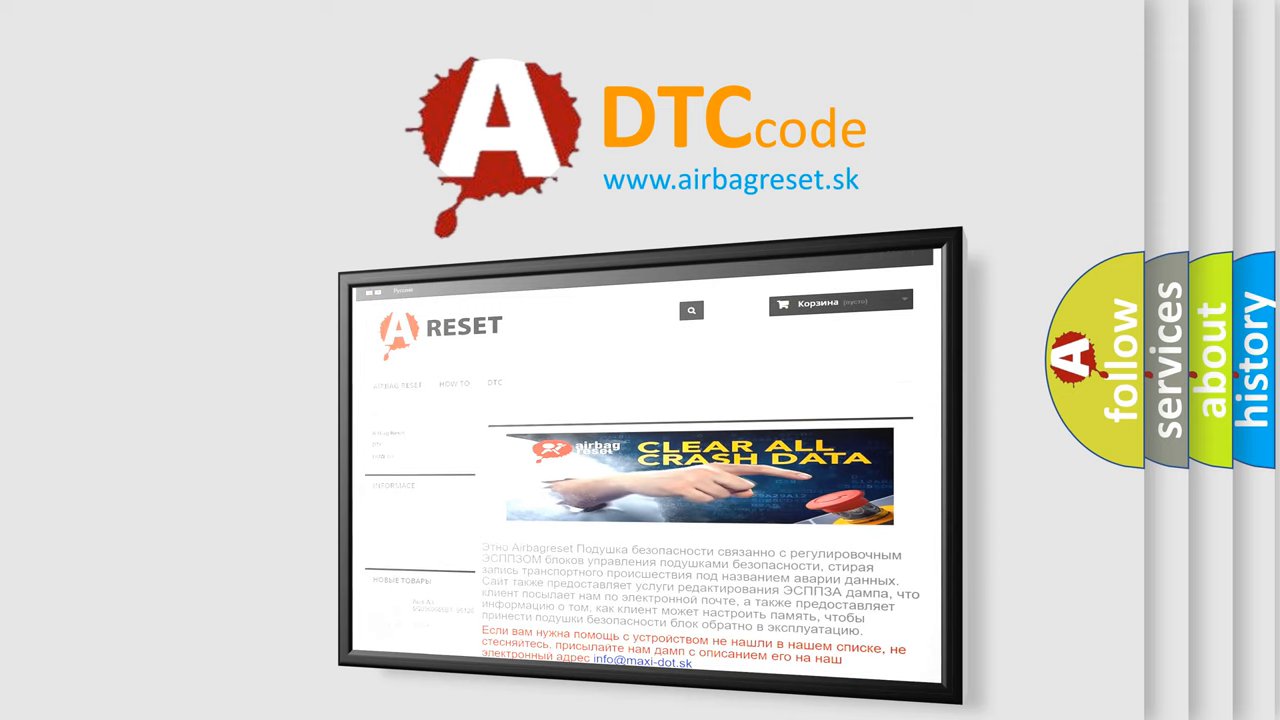